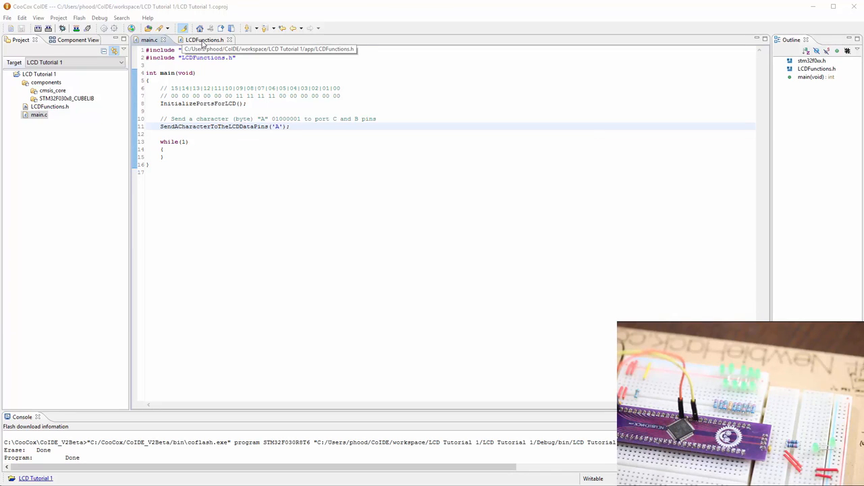
# Review the LCDD0–LCDD7 pin and port #defines in LCDFunctions.h.
pyautogui.click(199, 40)
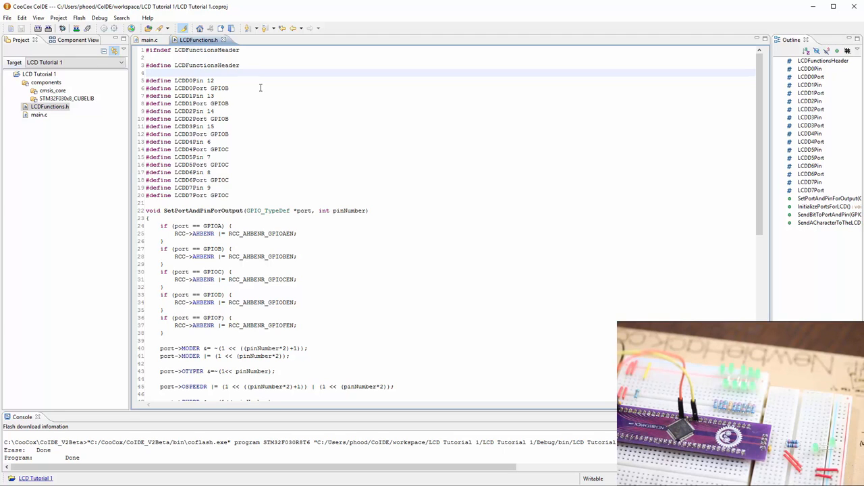
pyautogui.moveTo(146, 80); pyautogui.dragTo(229, 195)
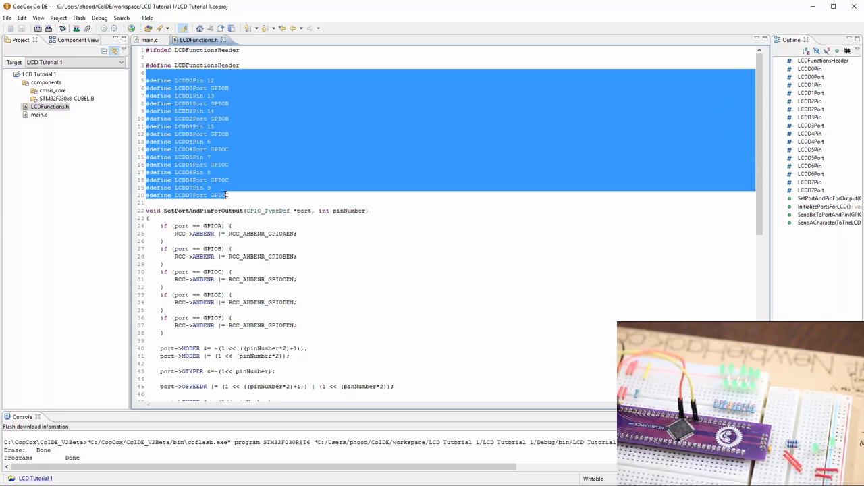
pyautogui.click(229, 134)
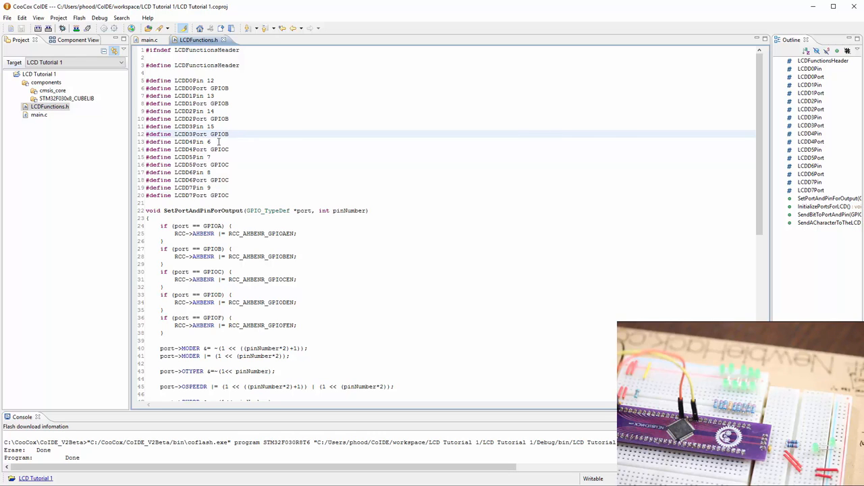
pyautogui.click(208, 172)
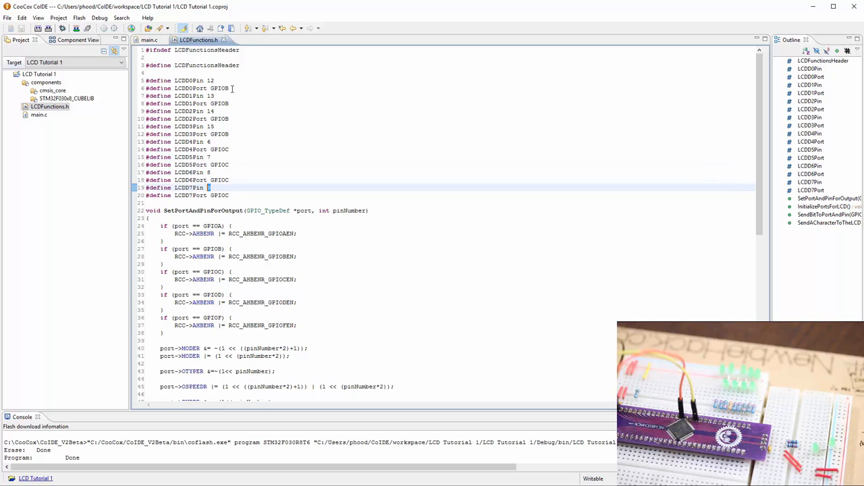
pyautogui.doubleClick(210, 80)
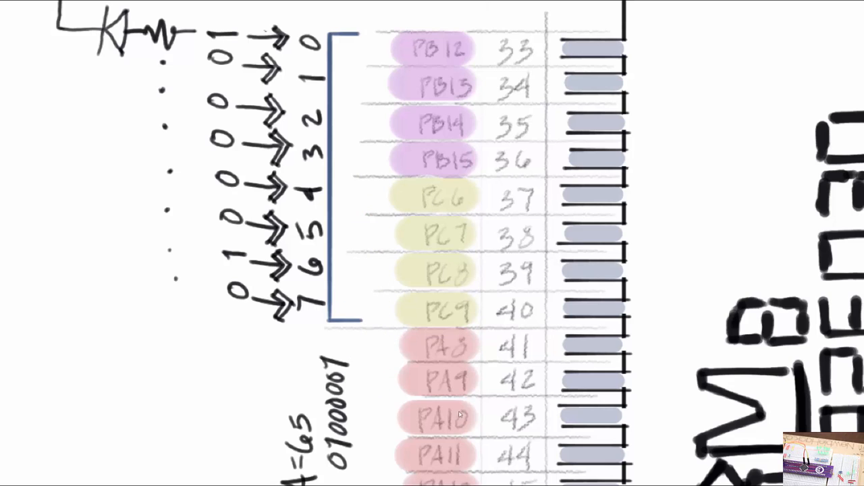
pyautogui.moveTo(442, 356)
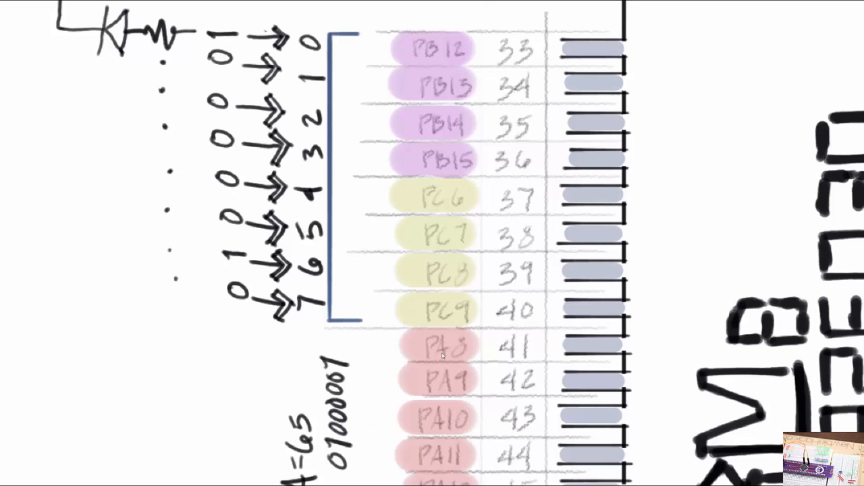
pyautogui.moveTo(414, 393)
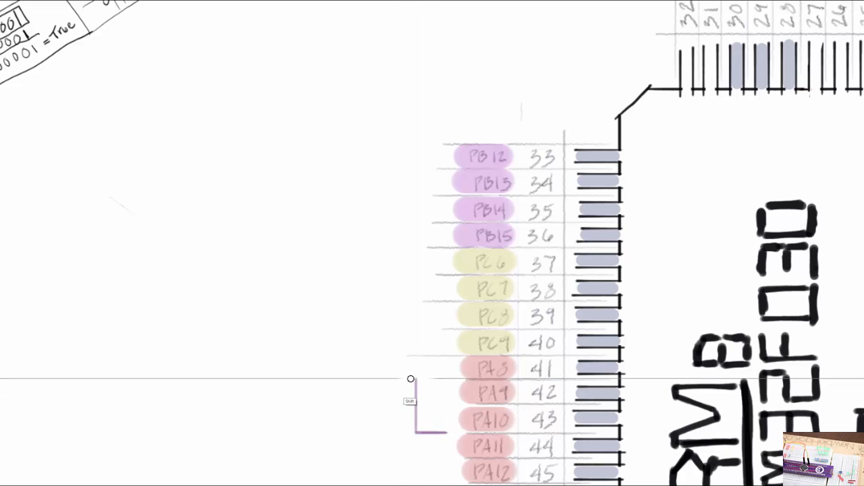
# Label PB12–PB14 as RS, R/W, E and PB15 onward as data bits 0–7.
pyautogui.moveTo(411, 378); pyautogui.dragTo(411, 270)
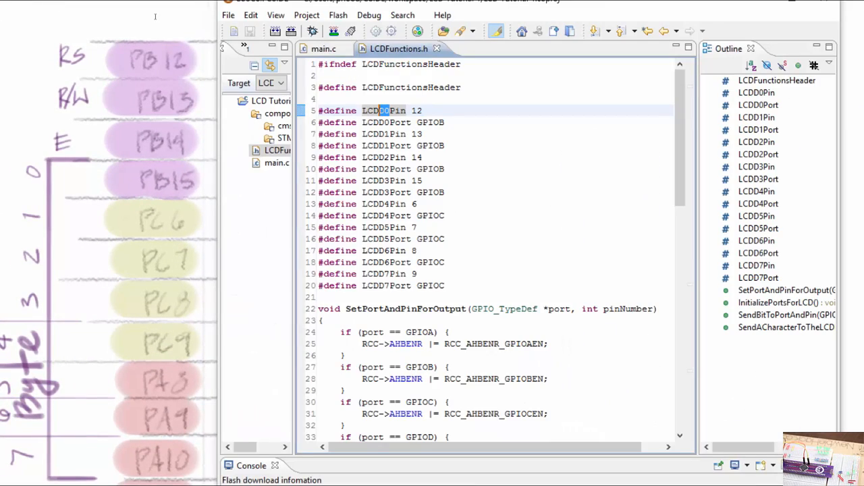
# Edit LCDD0–LCDD7 defines to pins 15/GPIOB, 6–9/GPIOC and 8–10/GPIOA.
pyautogui.press('Backspace')
pyautogui.write('5')
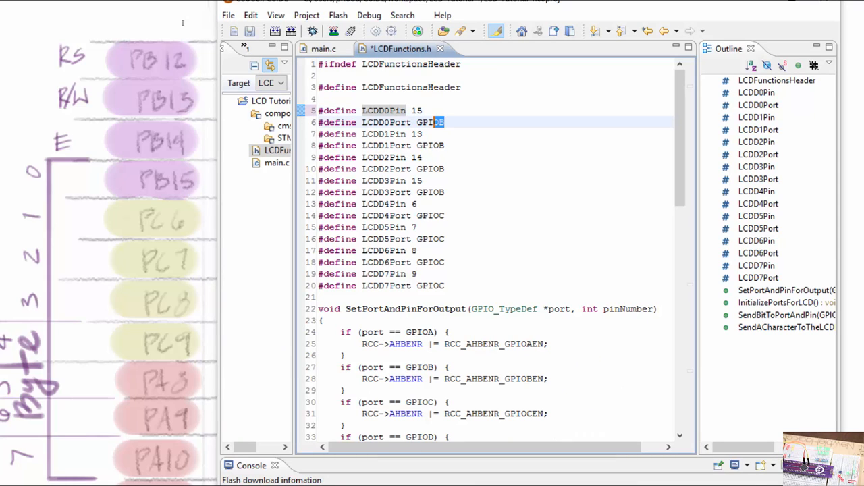
pyautogui.moveTo(385, 134)
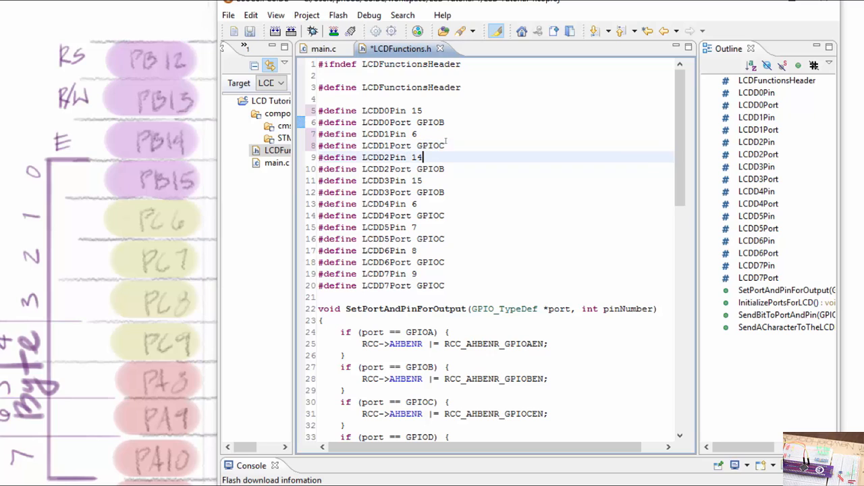
pyautogui.press('BackSpace')
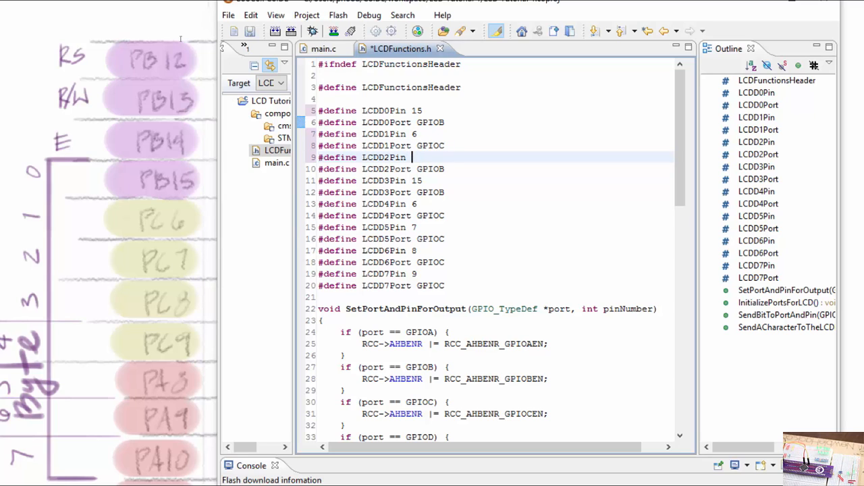
pyautogui.write('7')
pyautogui.click(496, 239)
pyautogui.write('A')
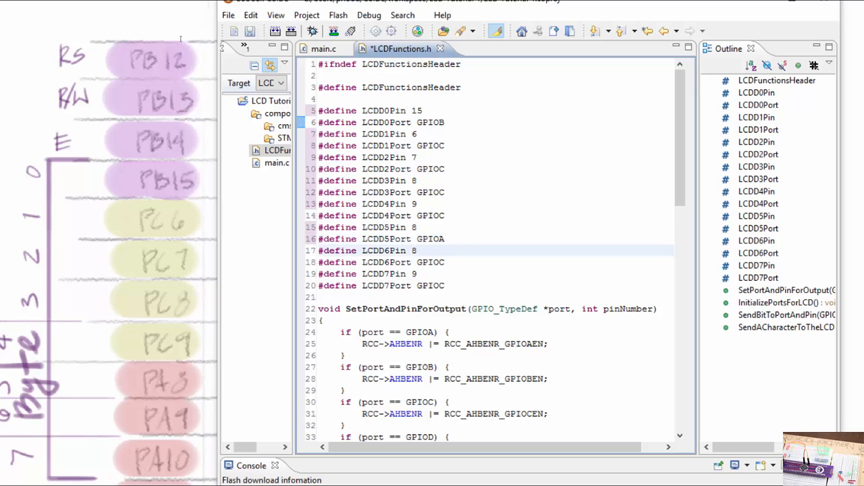
pyautogui.write('(')
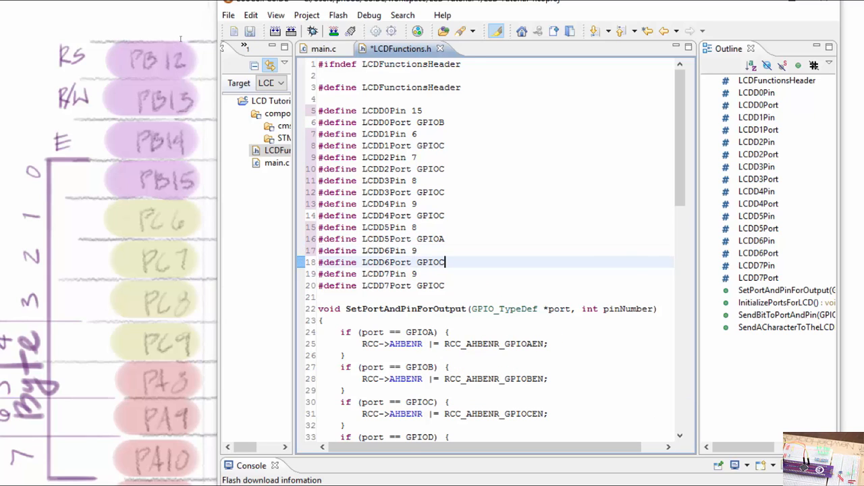
pyautogui.write('A')
pyautogui.click(486, 273)
pyautogui.write('10')
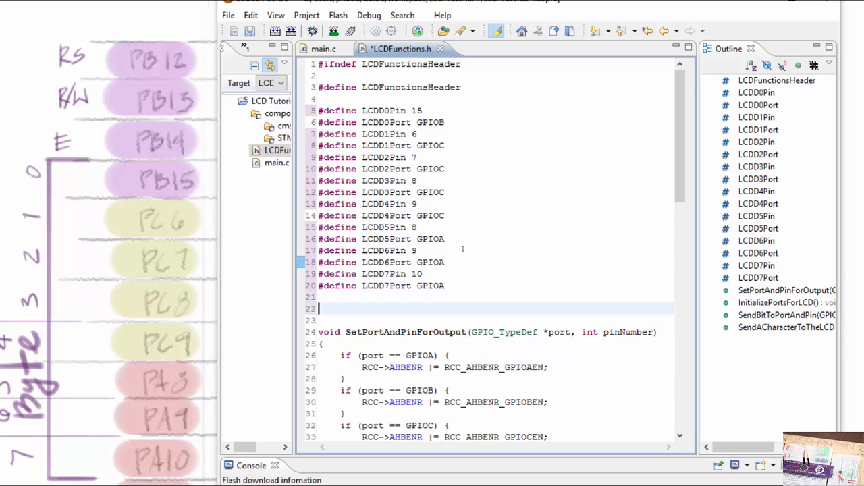
# Define LCDEnablePin as 14 and LCDEnablePort as GPIOB.
pyautogui.write('#')
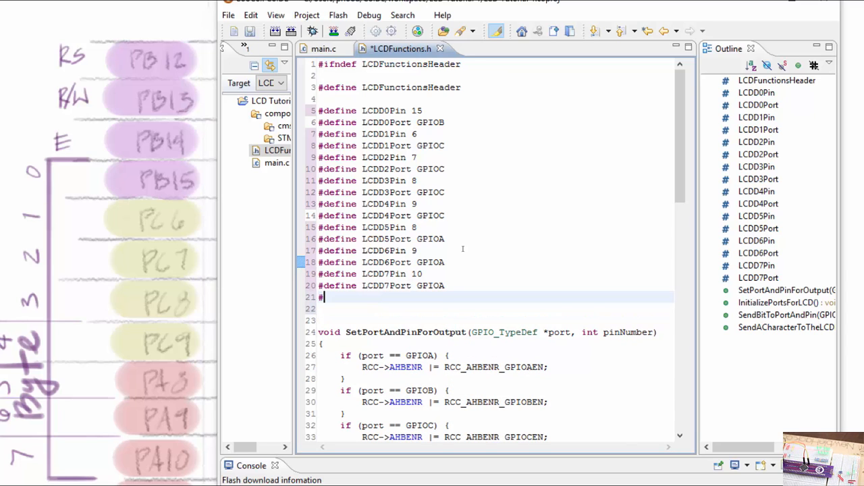
pyautogui.write('define')
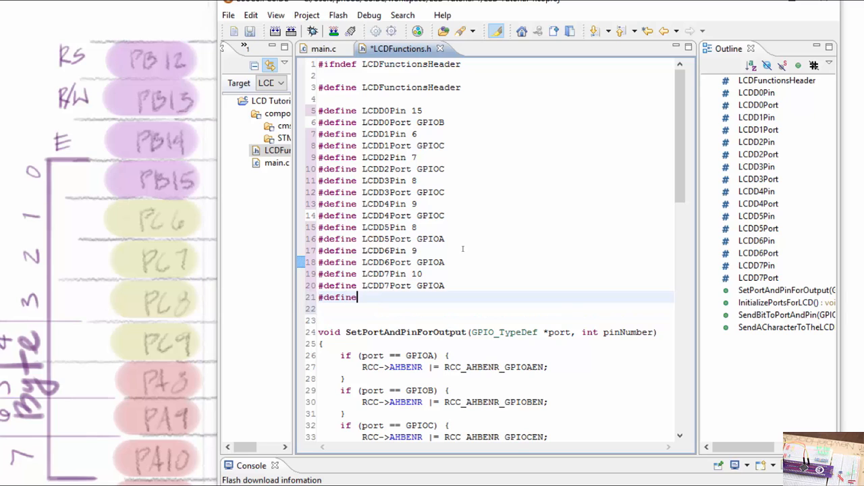
pyautogui.write('LCD')
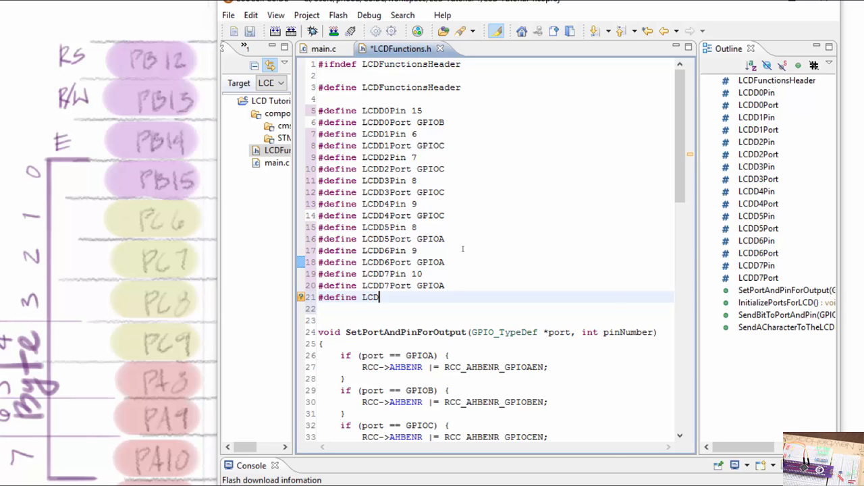
pyautogui.write('Enable')
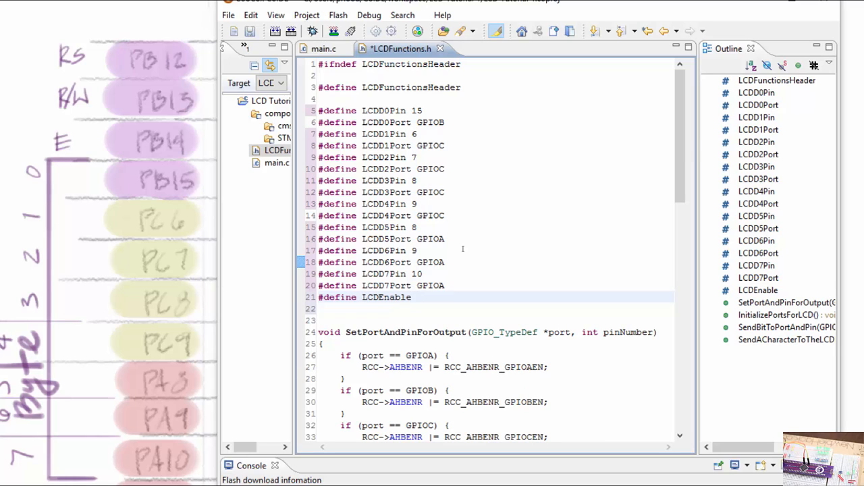
pyautogui.write('14')
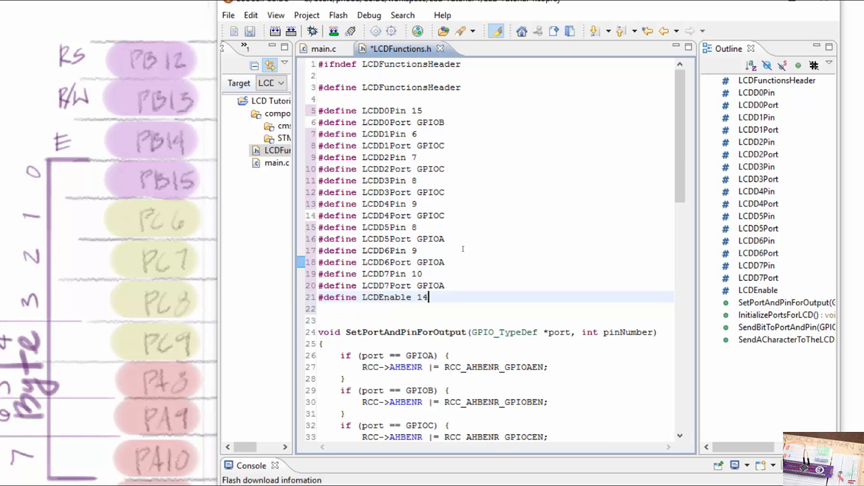
pyautogui.doubleClick(386, 297)
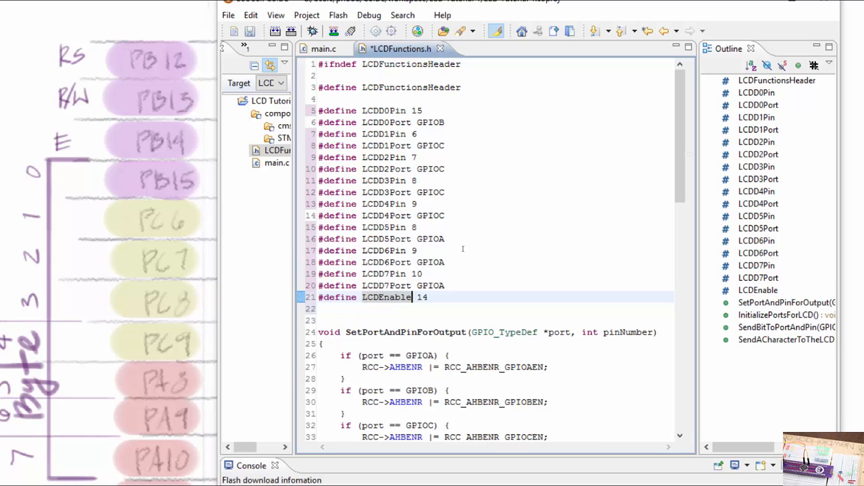
pyautogui.write('LCDEPin')
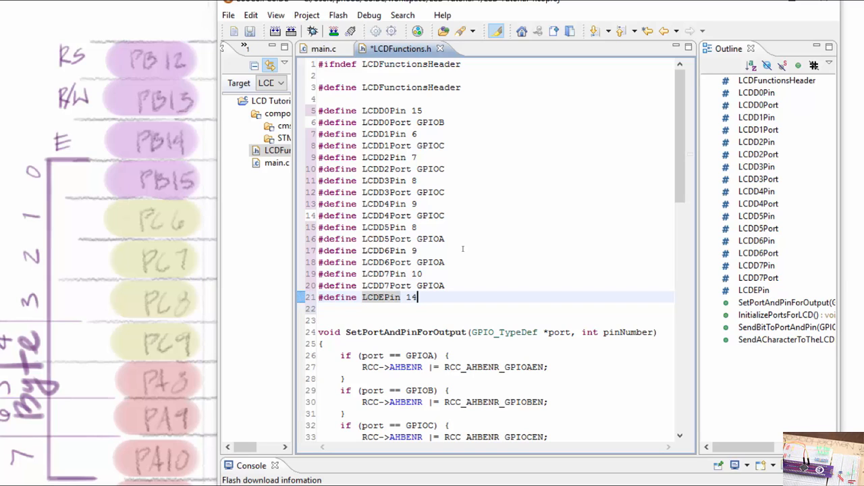
pyautogui.write('#')
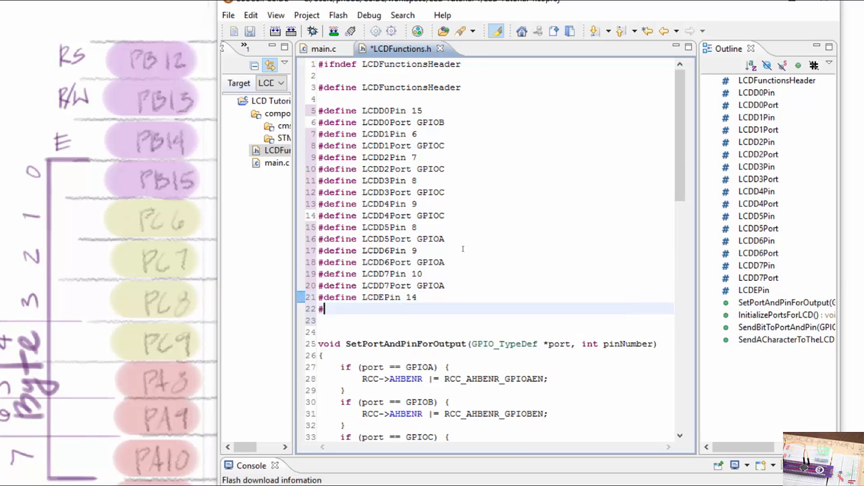
pyautogui.write('define L')
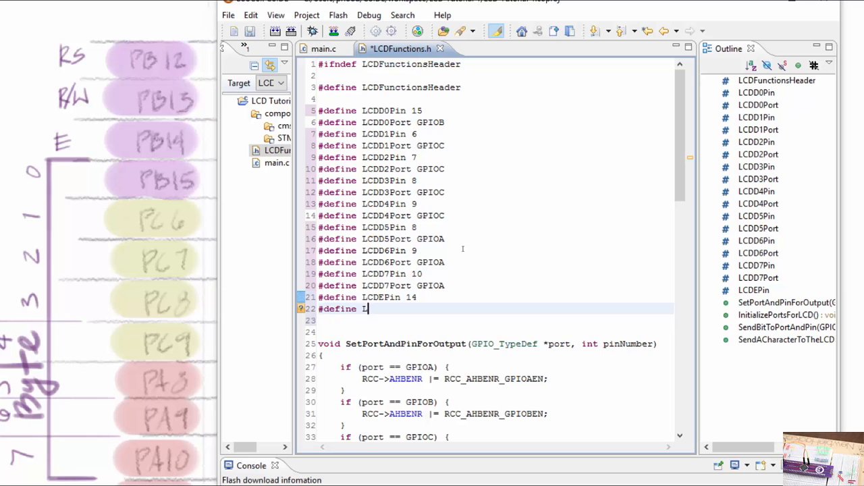
pyautogui.write('CDEPort')
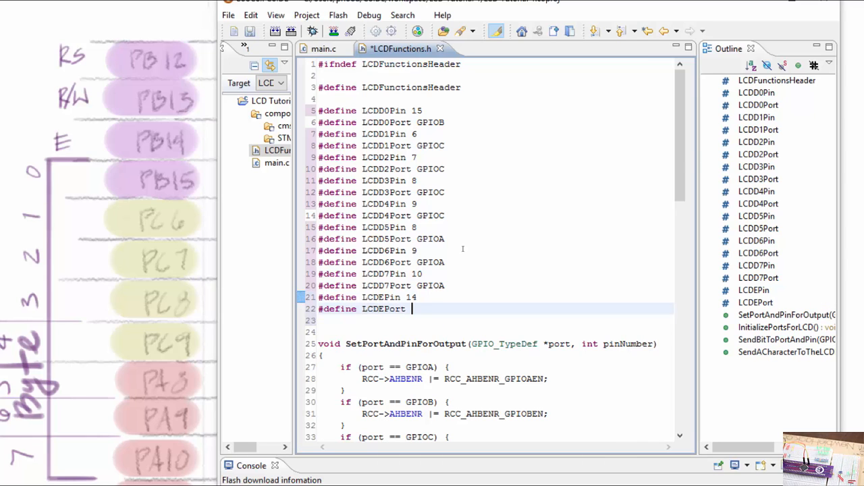
pyautogui.write('GPIOB')
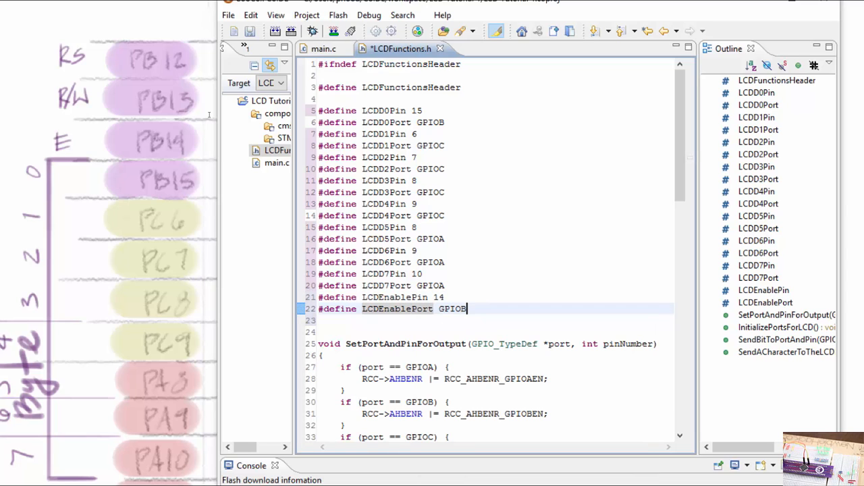
# Define LCDReadWritePin 13 and LCDRegisterSelectPin 12, both on port GPIOB.
pyautogui.press('Return')
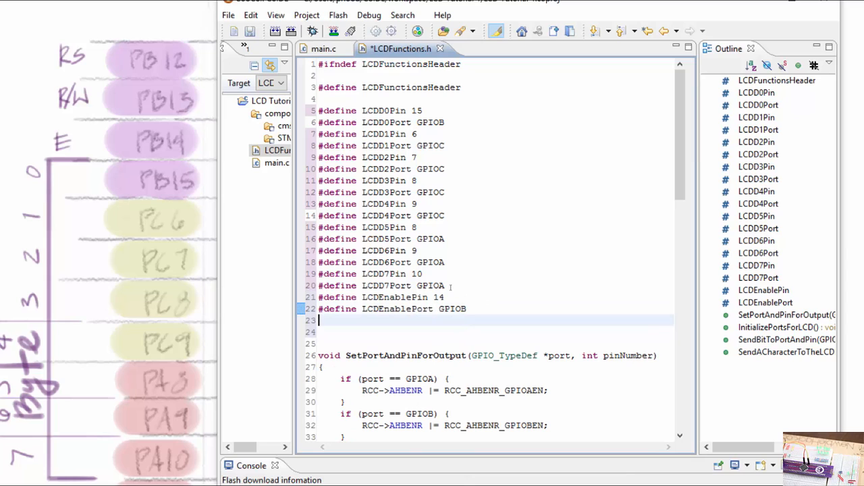
pyautogui.write('#defin')
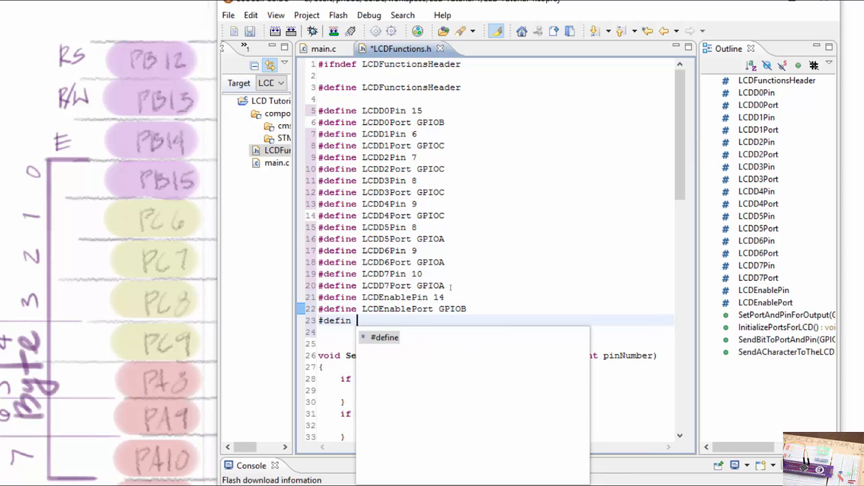
pyautogui.write('LCDReadWritePin')
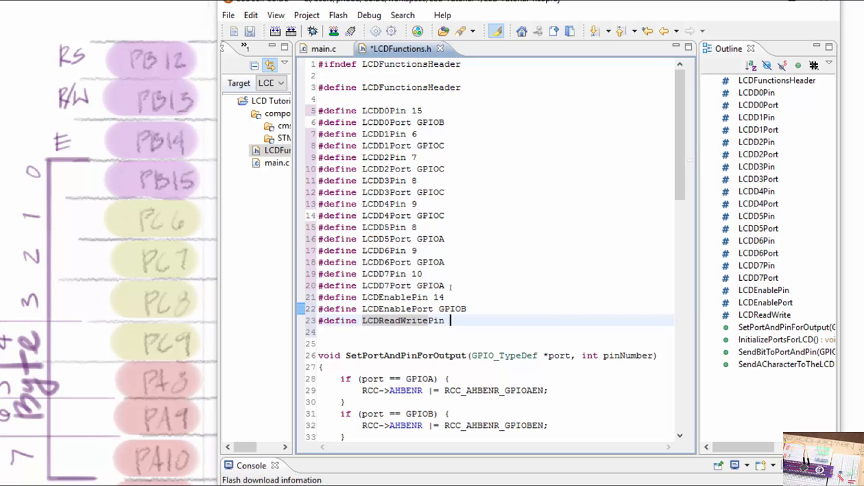
pyautogui.write('13')
pyautogui.click(495, 331)
pyautogui.write('#define LCDReadWritePort')
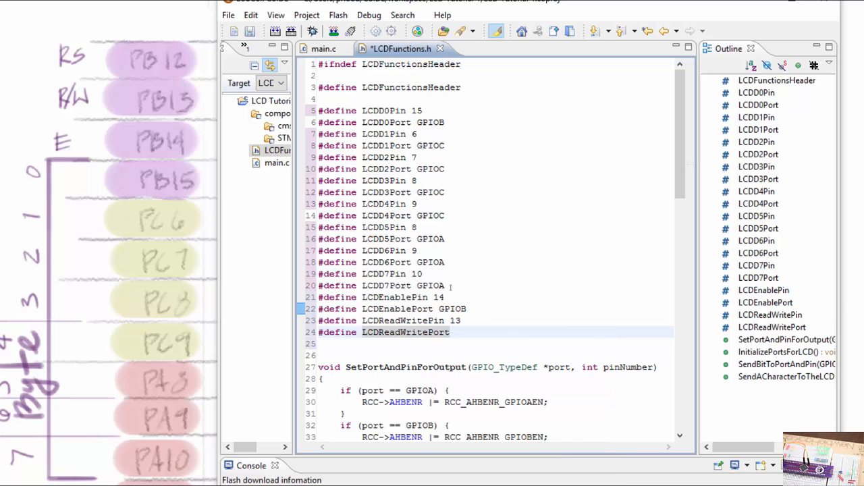
pyautogui.write('GPIOA_BASE')
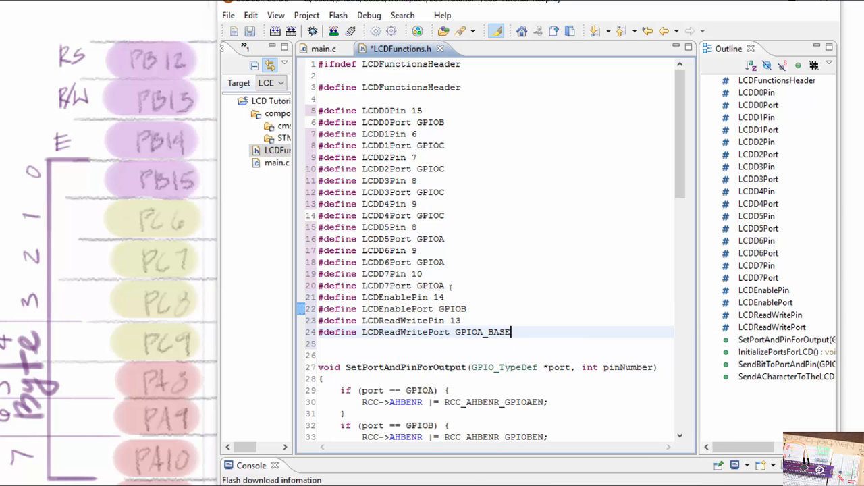
pyautogui.write('#define LCDRegisterSelectPort')
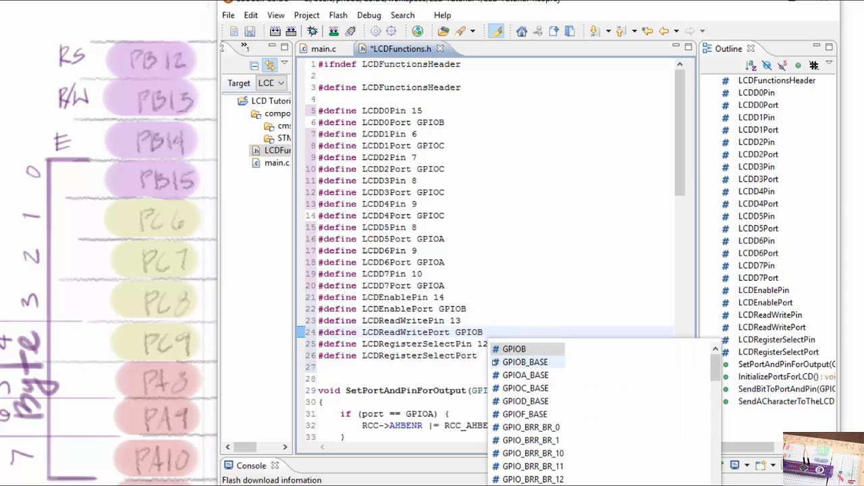
pyautogui.press('Escape')
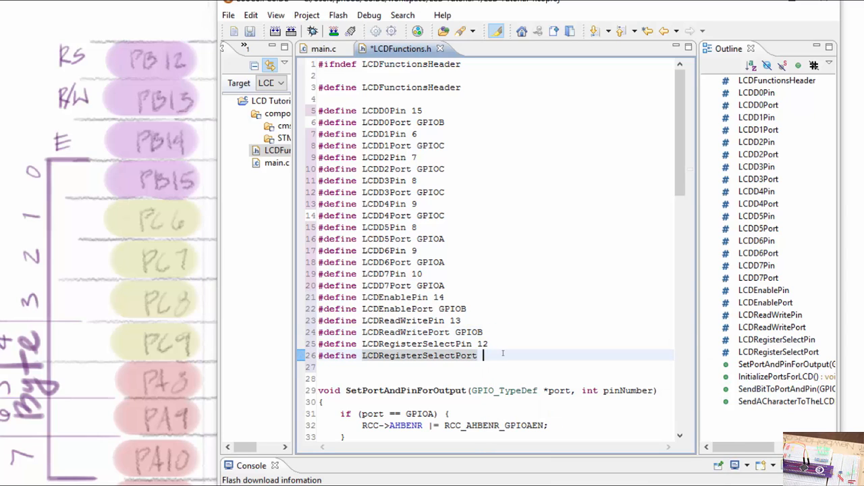
pyautogui.write('GPIOB')
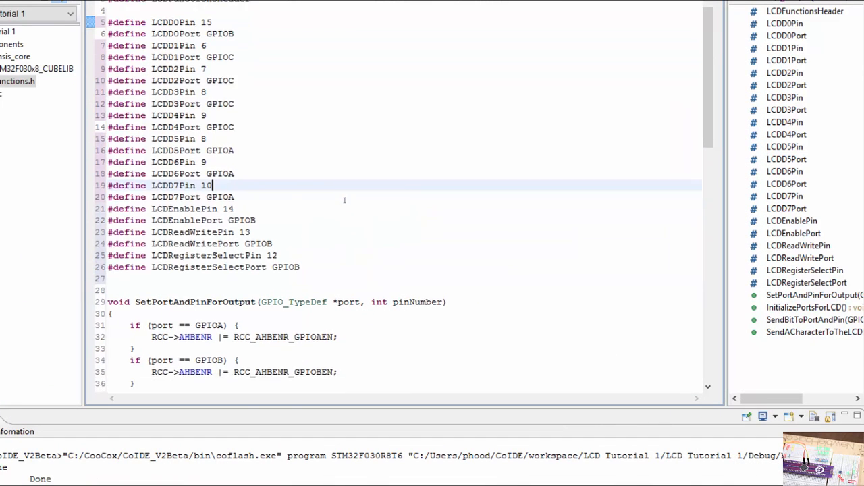
# Copy the last three SetPortAndPinForOutput lines in InitializePortsForLCD.
pyautogui.scroll(-3)
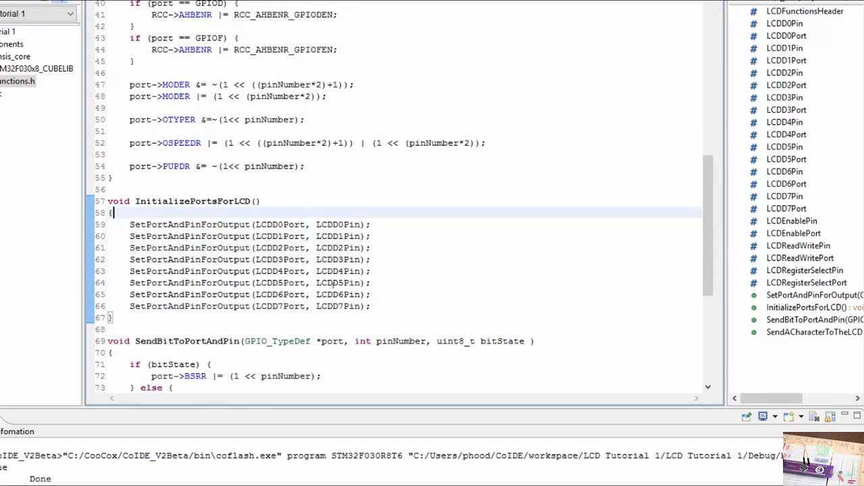
pyautogui.scroll(3)
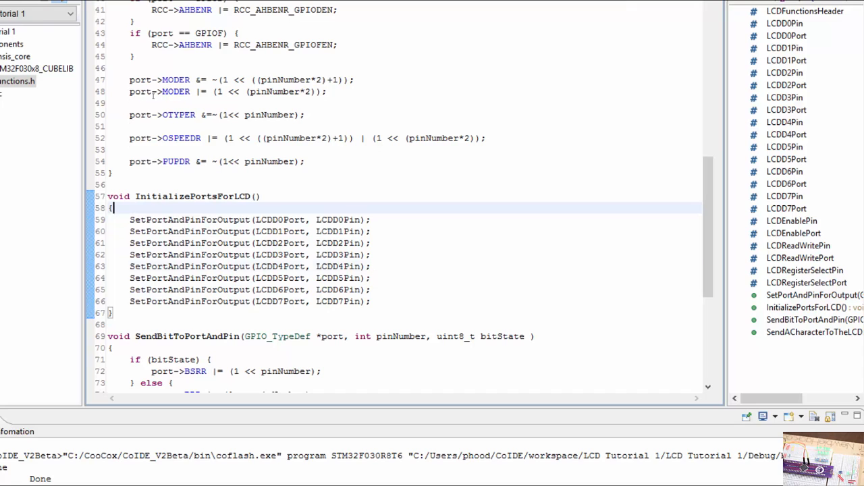
pyautogui.moveTo(371, 266); pyautogui.dragTo(371, 301)
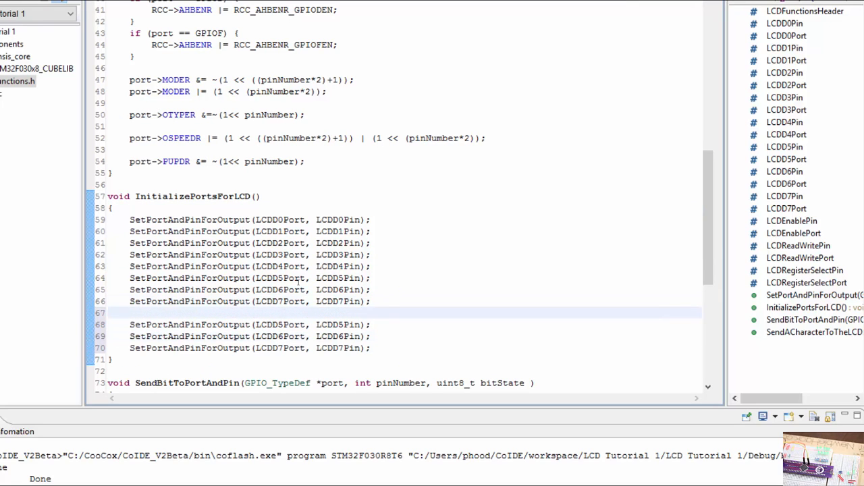
pyautogui.scroll(3)
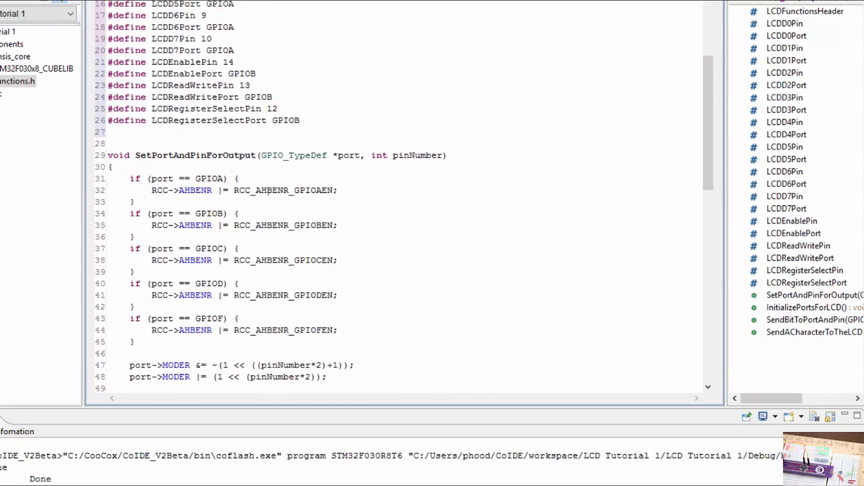
# Change the copied lines' arguments to the Enable, ReadWrite and RegisterSelect port/pin macros.
pyautogui.doubleClick(183, 66)
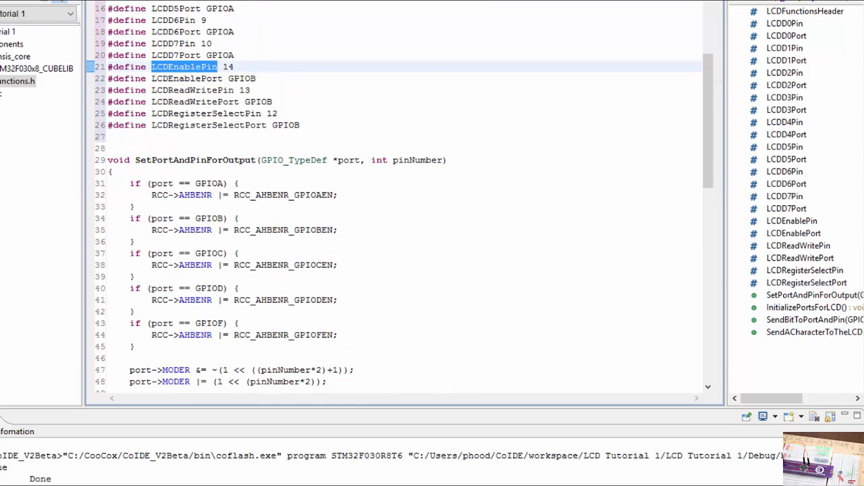
pyautogui.scroll(-3)
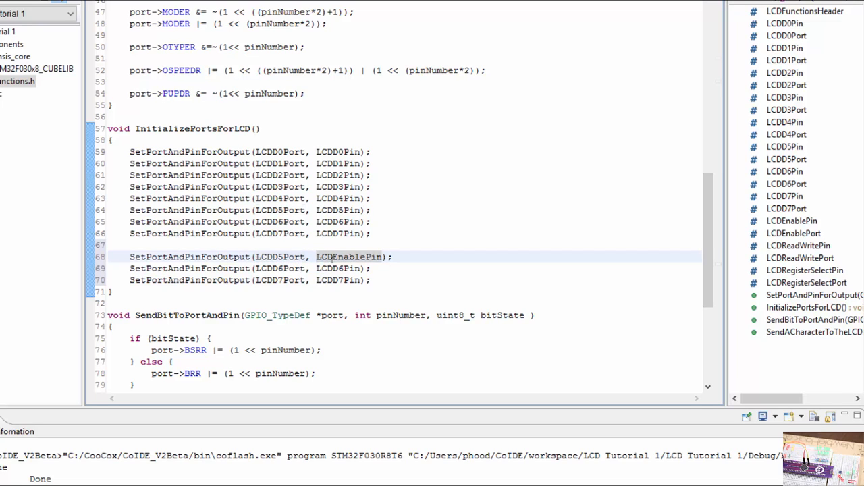
pyautogui.doubleClick(278, 257)
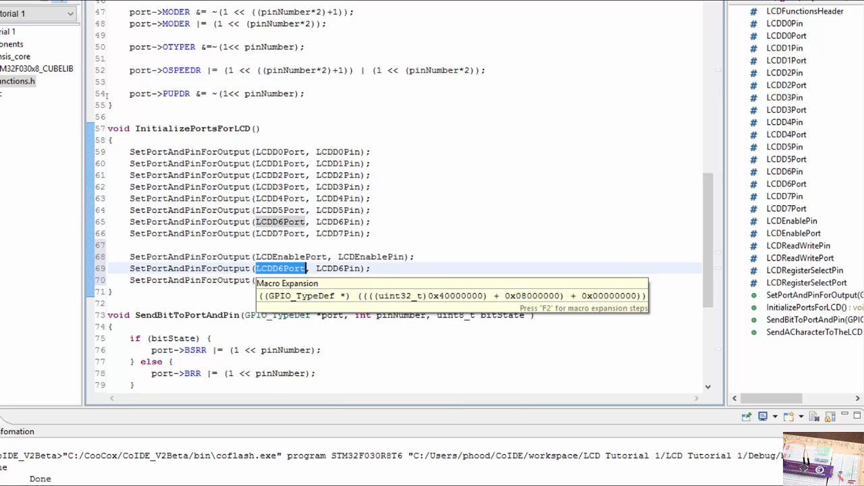
pyautogui.write('LCDD')
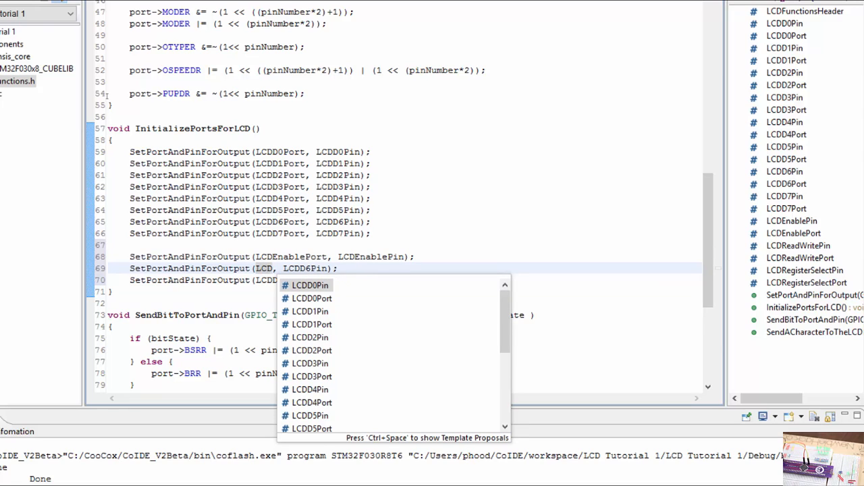
pyautogui.write('ReadWritePort')
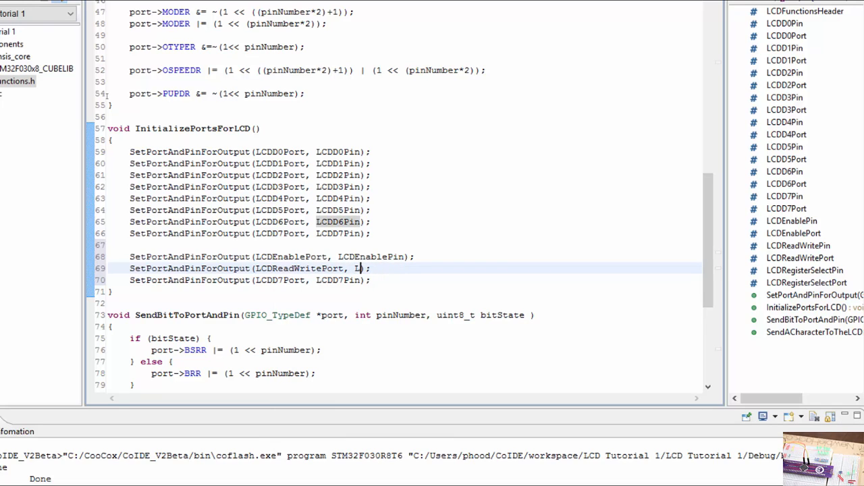
pyautogui.write('LCDReadWritePin')
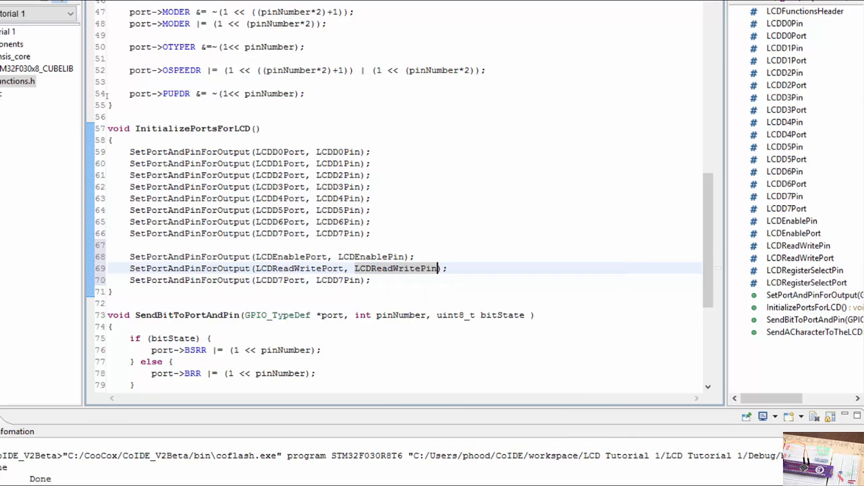
pyautogui.doubleClick(279, 280)
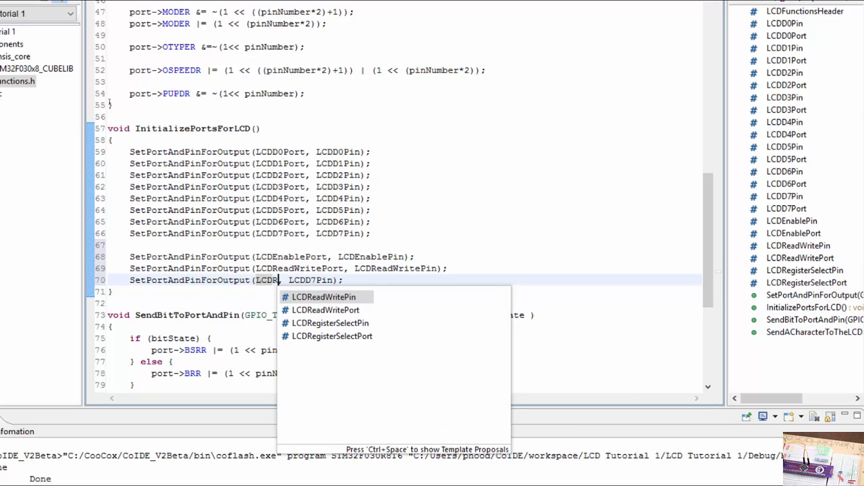
pyautogui.write('egisterSelectPort')
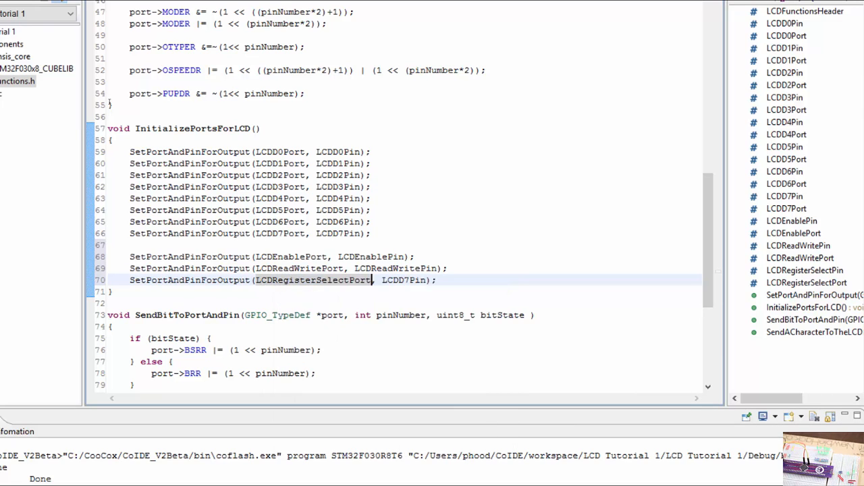
pyautogui.doubleClick(403, 281)
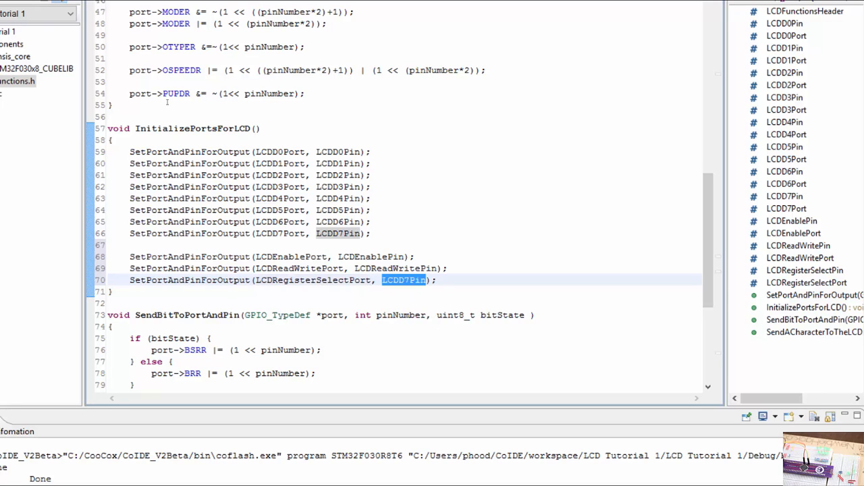
pyautogui.write('LCDRegisterSelect')
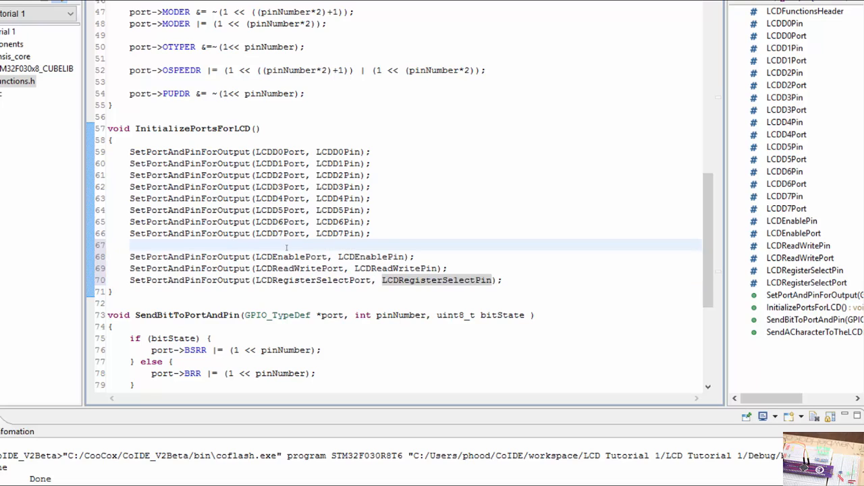
# Scroll through the port initialization code in LCDFunctions.h.
pyautogui.scroll(-3)
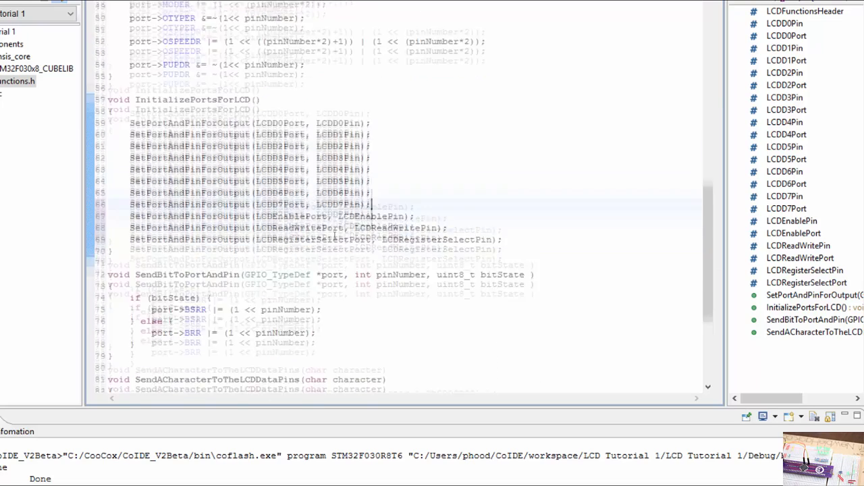
pyautogui.scroll(-3)
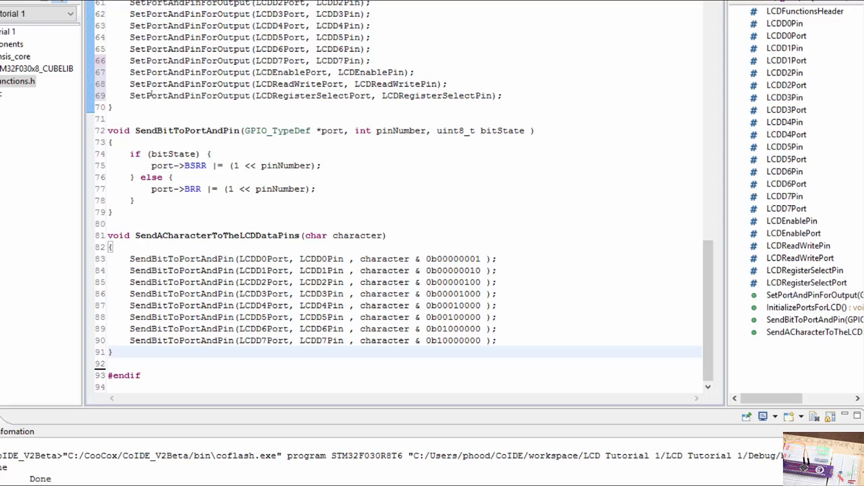
pyautogui.scroll(3)
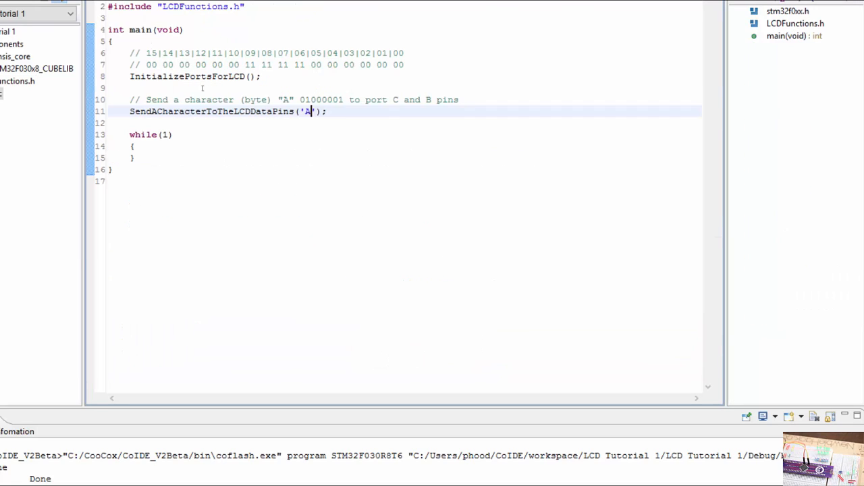
# Add a SendBitToPortAndPin call sending 1 to LCDEnablePort and LCDEnablePin.
pyautogui.press('Return')
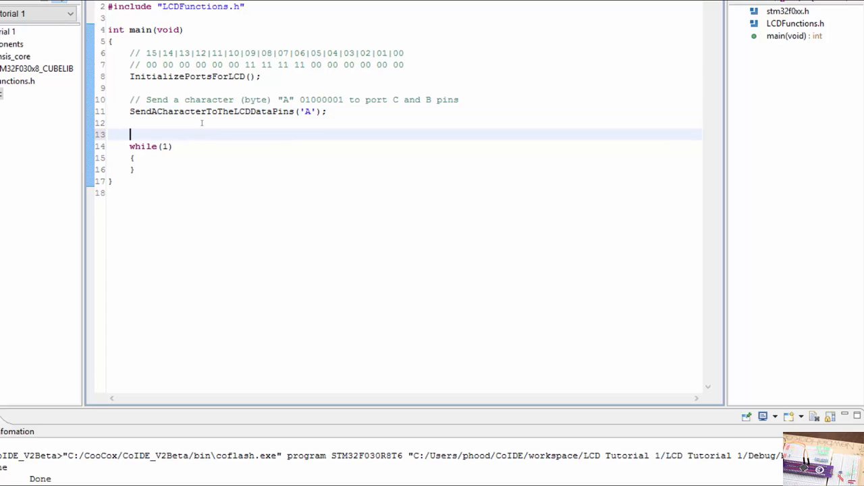
pyautogui.write('SendBitToPortAndPin(LCDD5Port, LCDD5Pin , character & 0b00100000 );')
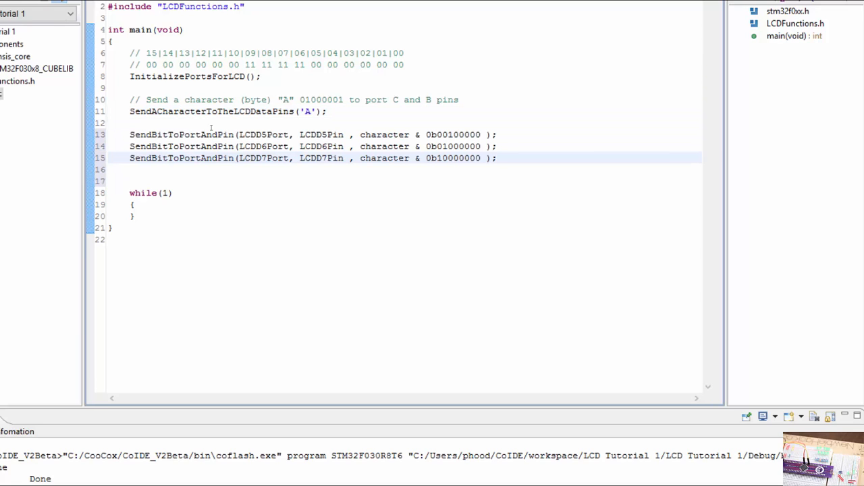
pyautogui.doubleClick(263, 134)
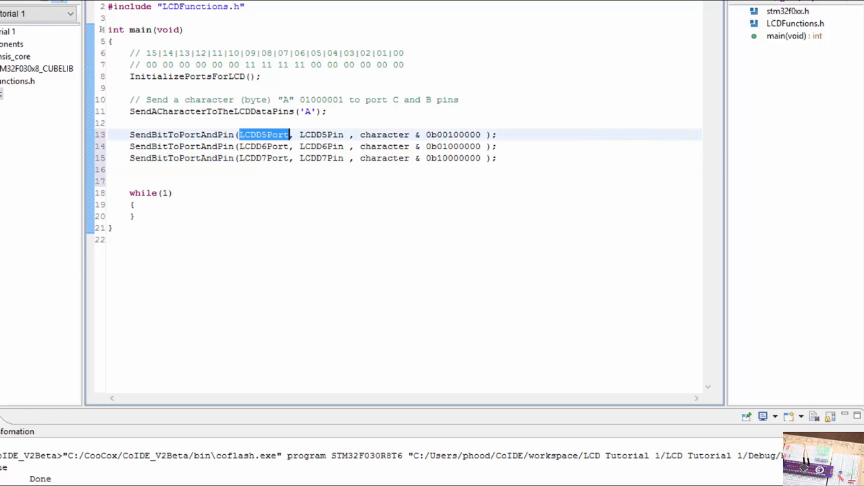
pyautogui.write('LCDD')
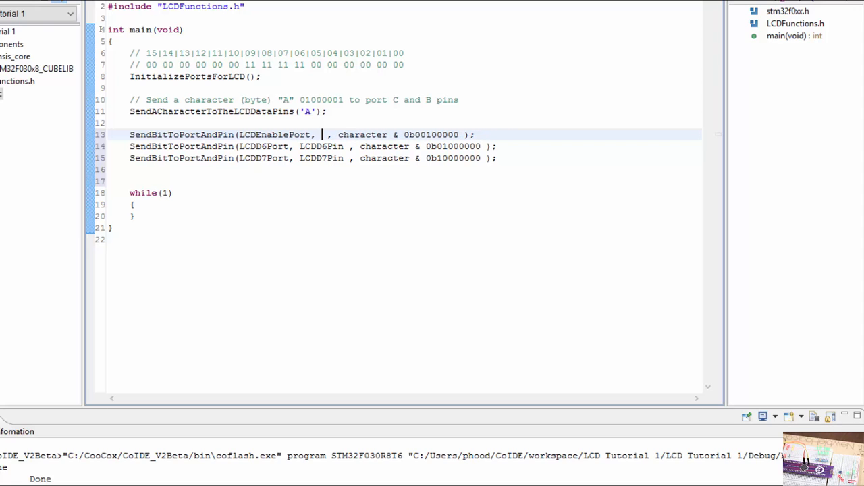
pyautogui.write('LCDEn')
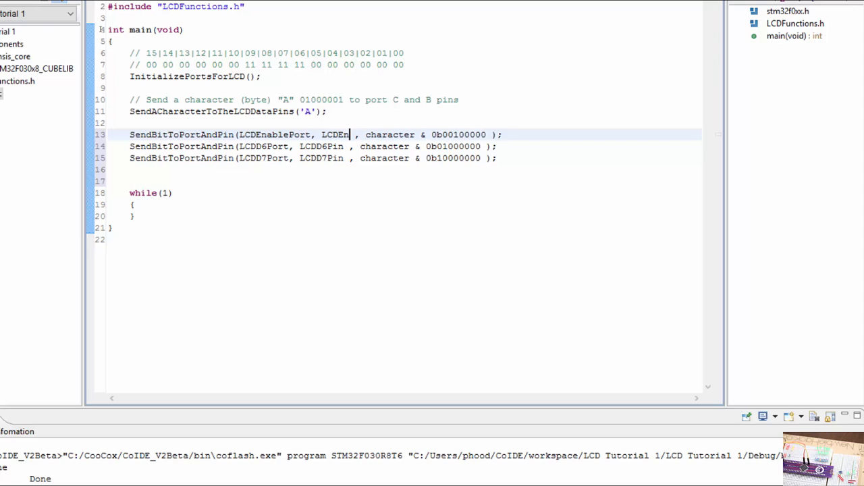
pyautogui.write('ablePin')
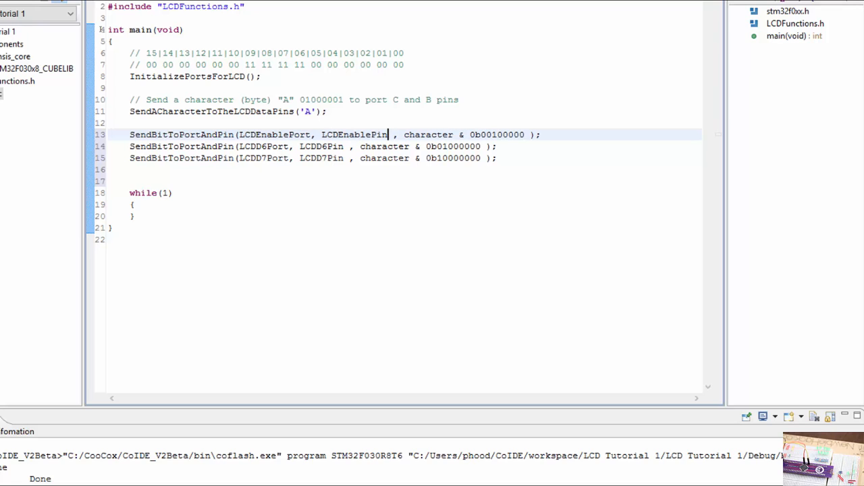
pyautogui.doubleClick(353, 134)
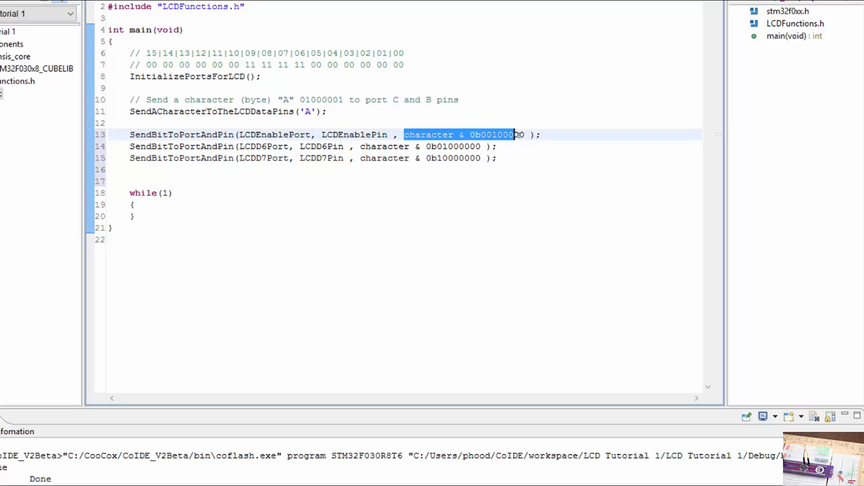
pyautogui.write('1')
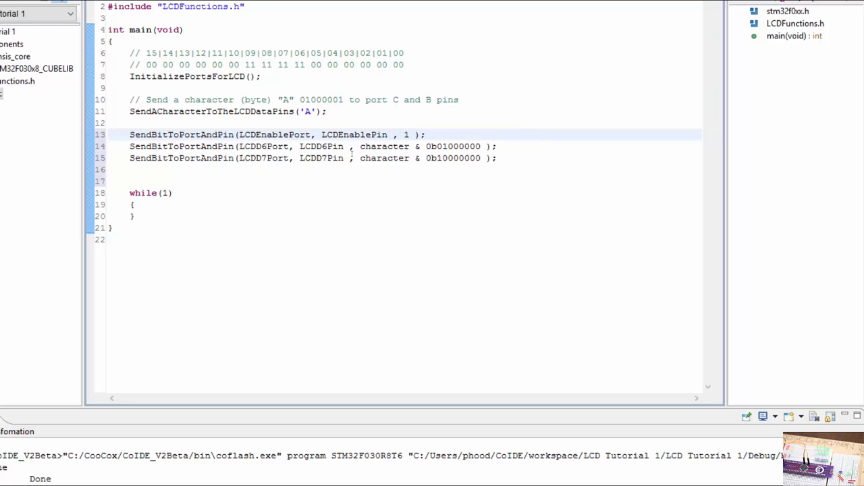
# Send 1 to the Read/Write pin and enter LCDRegisterSelect port and pin on line 15.
pyautogui.doubleClick(264, 147)
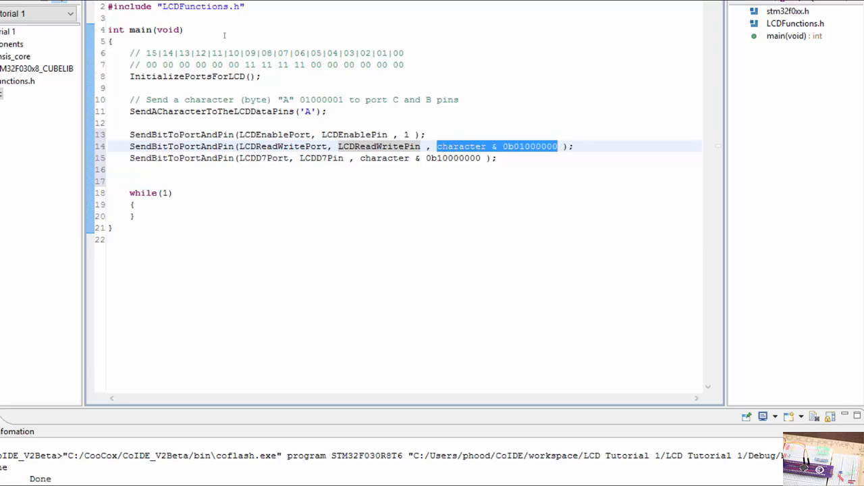
pyautogui.write('1')
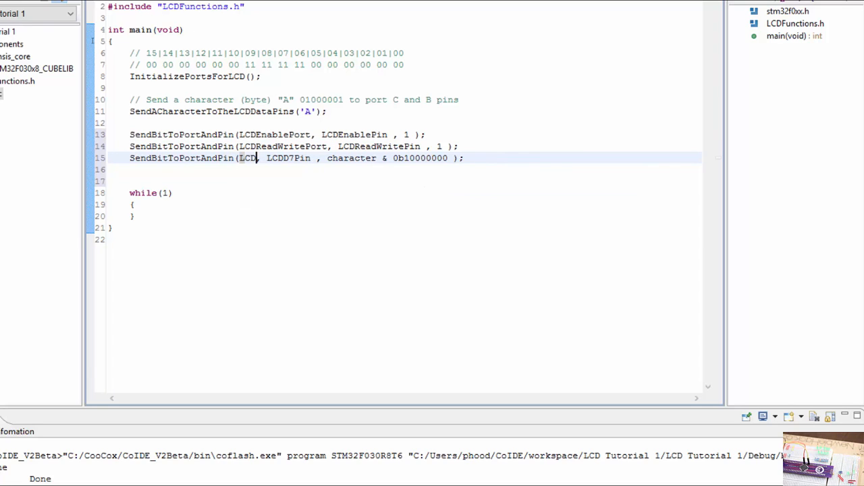
pyautogui.write('RegisterSelec')
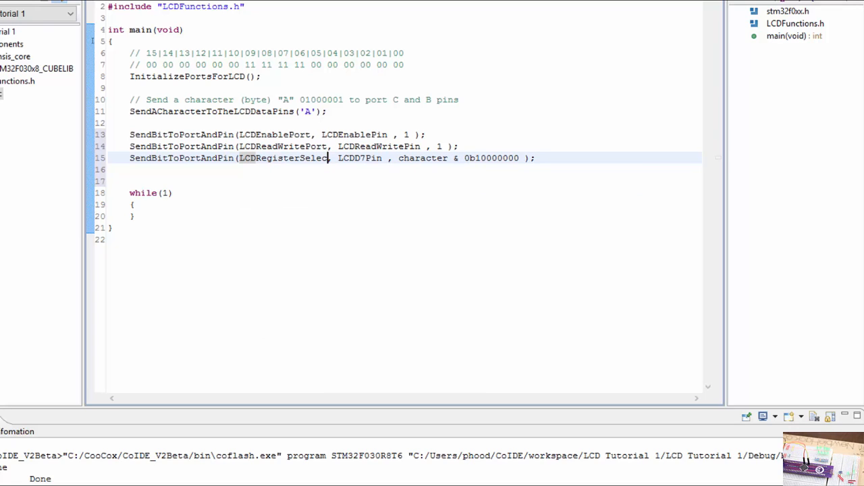
pyautogui.write('tPort')
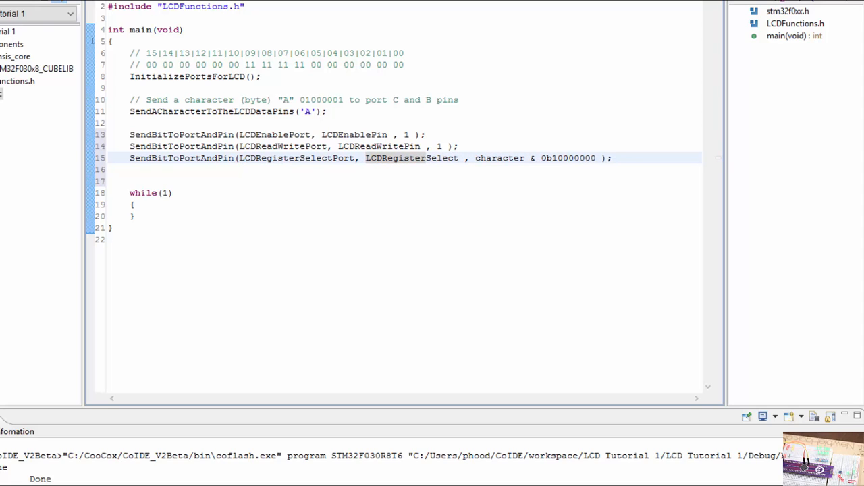
pyautogui.write('Pin')
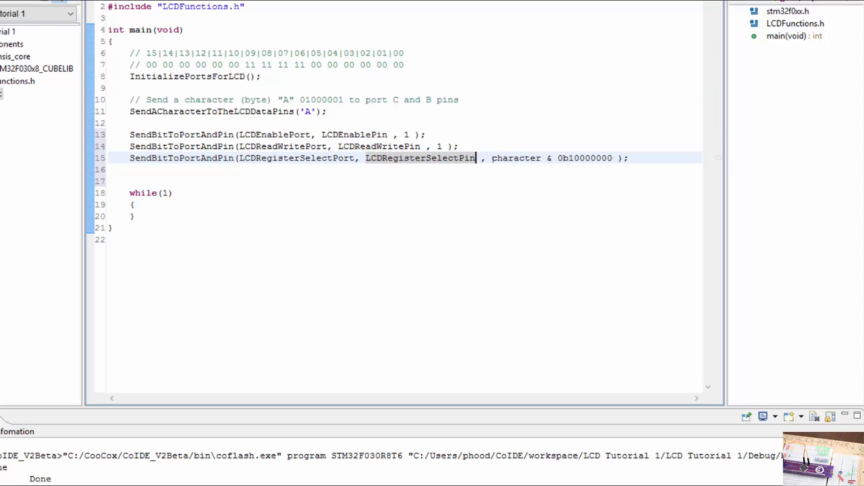
pyautogui.doubleClick(551, 157)
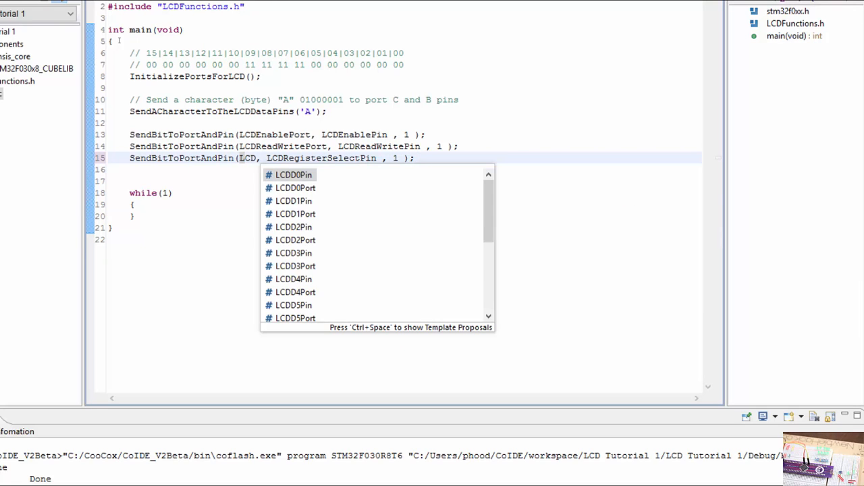
# Replace line 15's character mask with 1 and complete the RegisterSelect and ReadWrite names.
pyautogui.write('RegisterSelectPort')
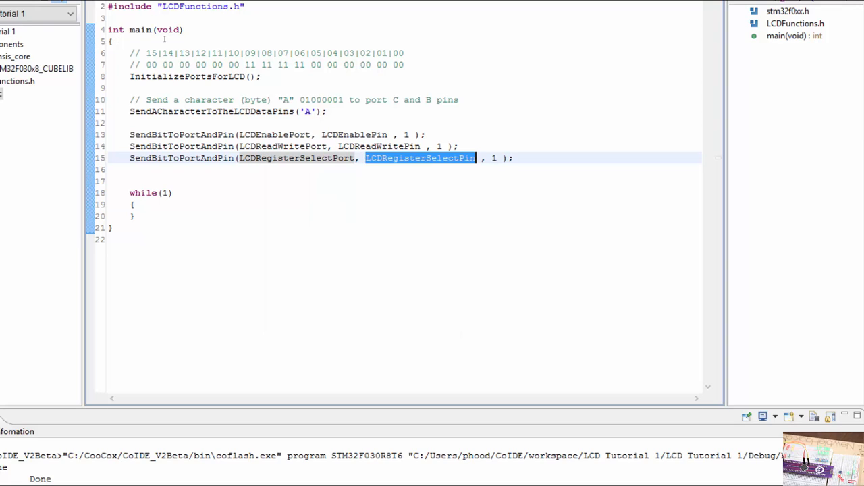
pyautogui.write('LCD')
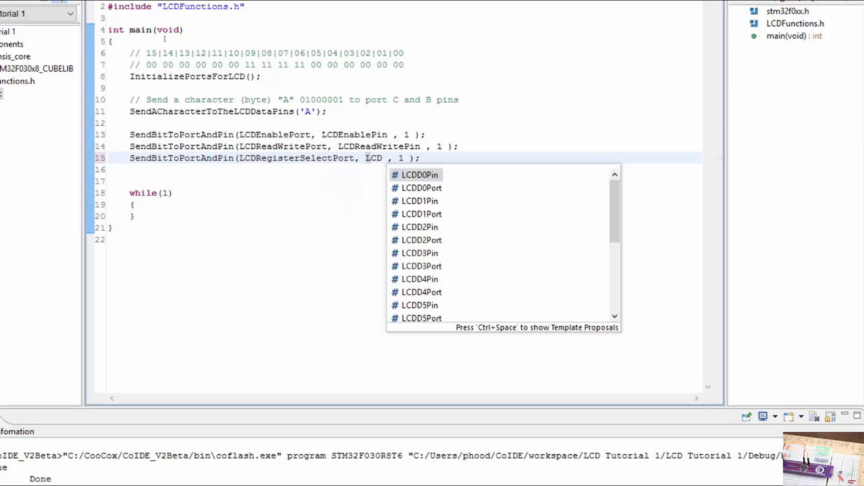
pyautogui.write('RegisterSelectPin')
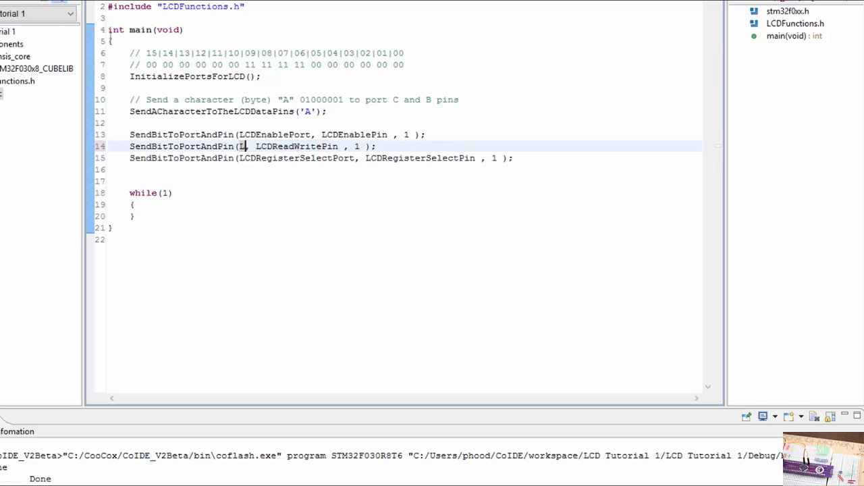
pyautogui.write('CDR')
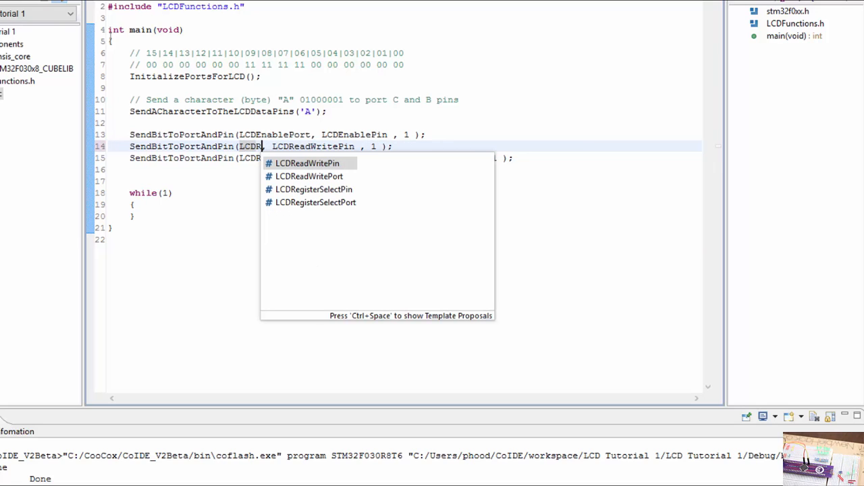
pyautogui.write('ead')
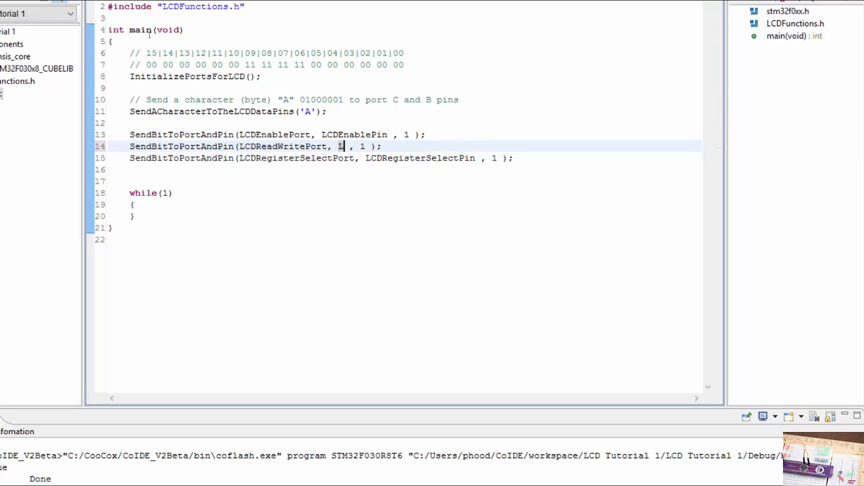
pyautogui.write('CDRE')
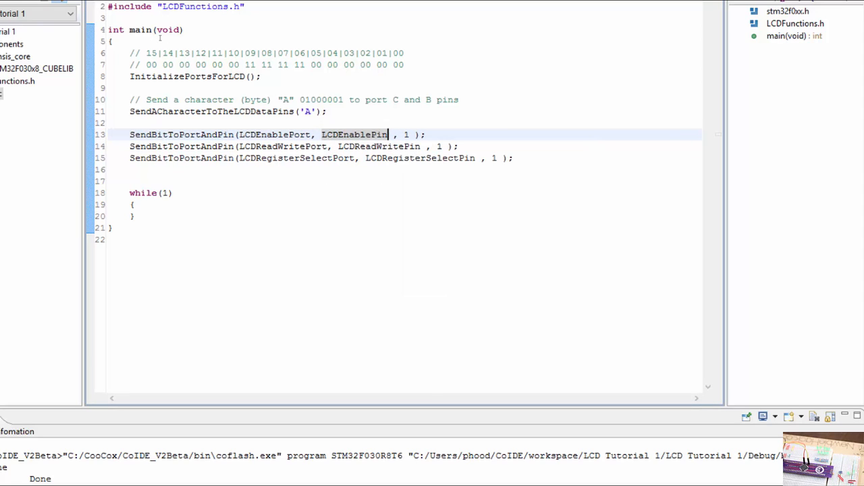
pyautogui.doubleClick(407, 134)
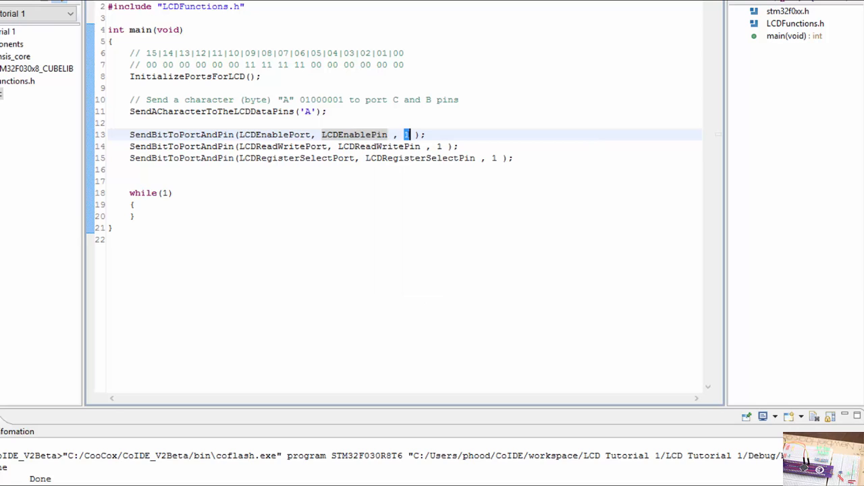
pyautogui.click(403, 134)
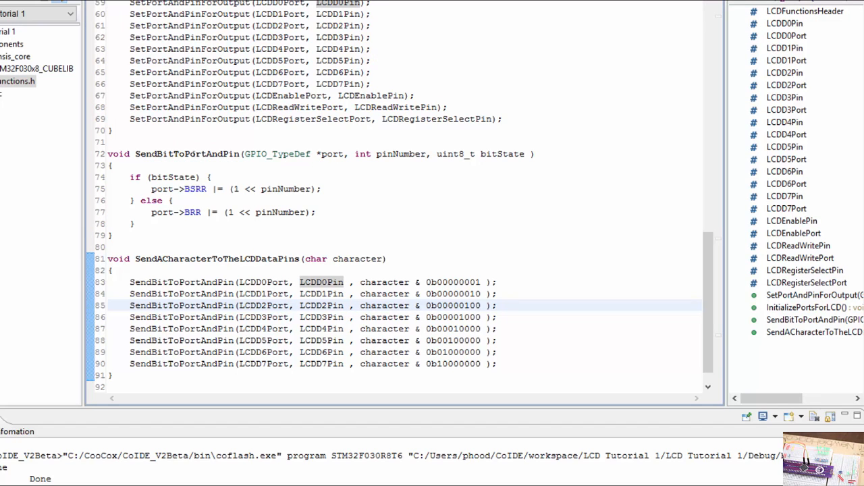
# Inspect SendBitToPortAndPin's bitState BSRR branch, then build to produce LCD Tutorial 1.elf.
pyautogui.doubleClick(480, 154)
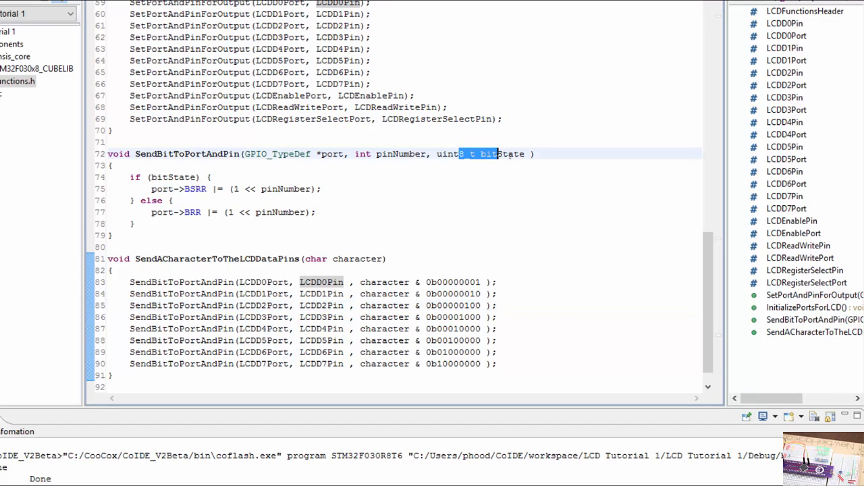
pyautogui.doubleClick(172, 177)
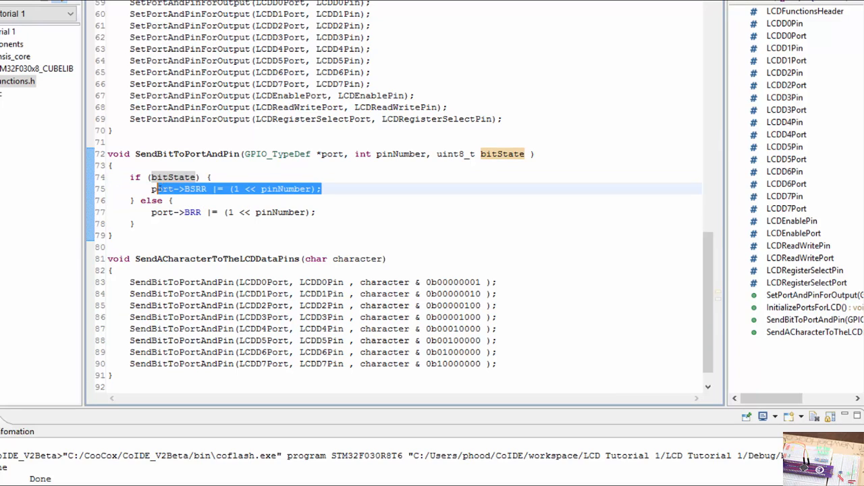
pyautogui.click(196, 188)
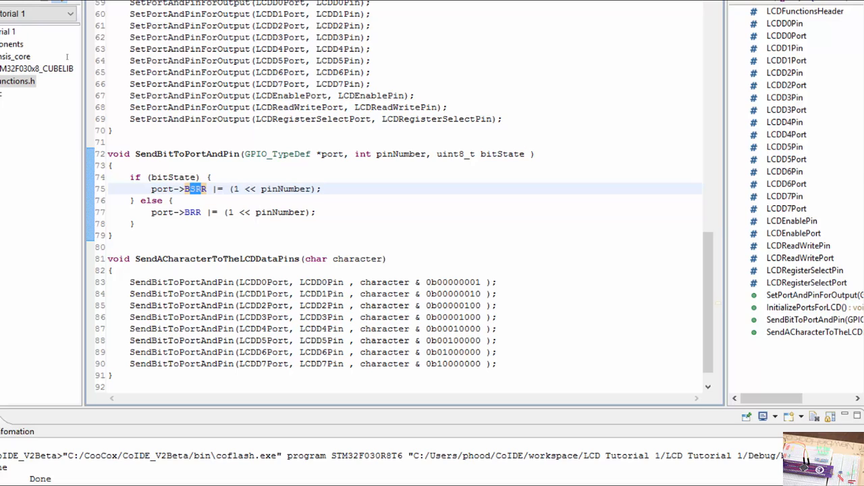
pyautogui.moveTo(280, 212)
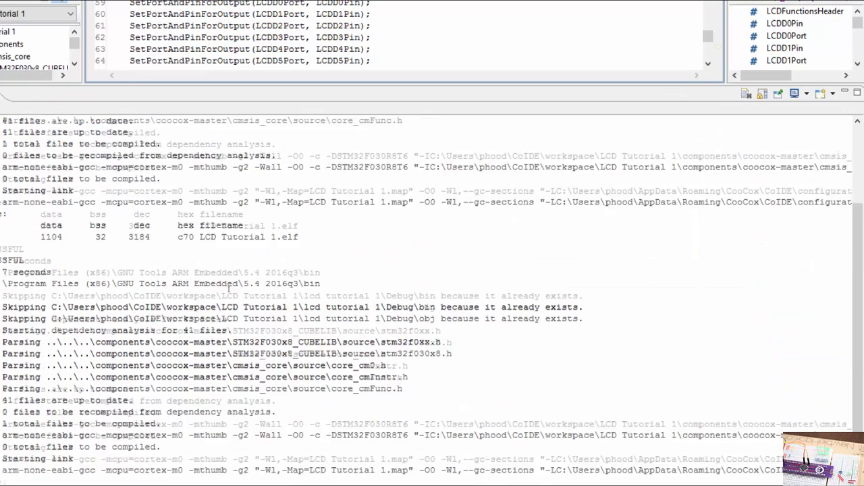
pyautogui.scroll(-3)
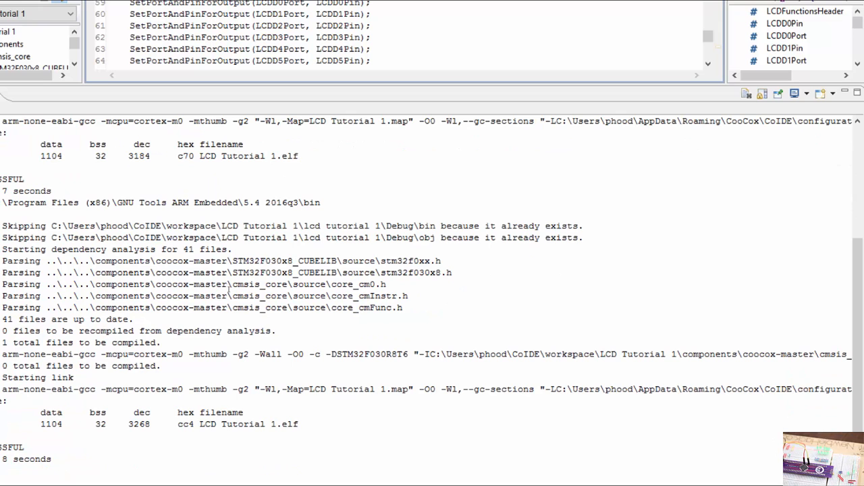